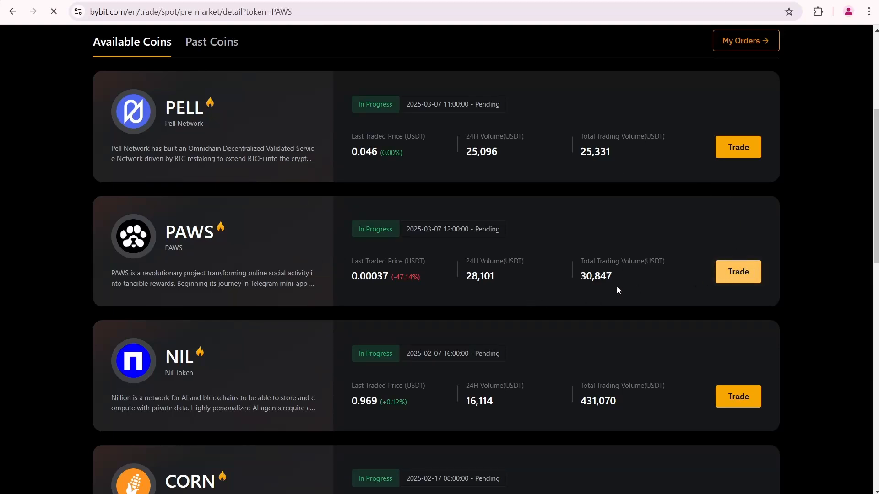
# Step: Open the PAWS pre-market details page from its Trade card and review the price stats and order listings
pyautogui.click(738, 272)
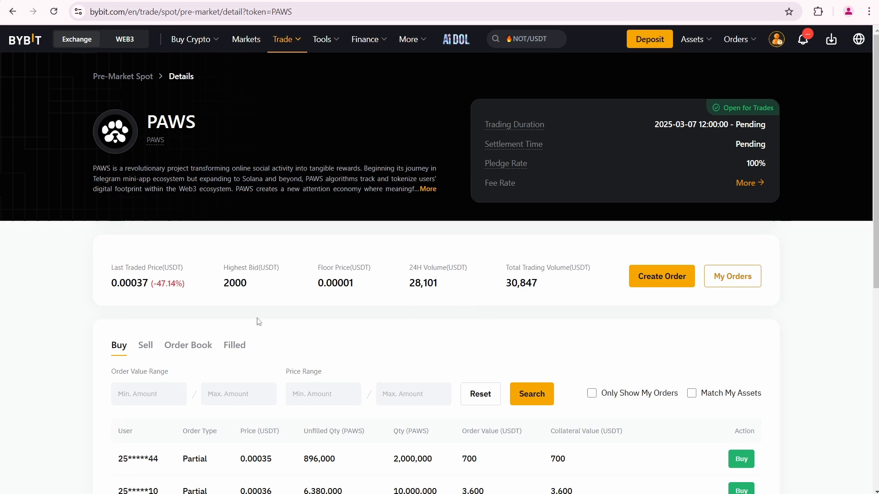
pyautogui.moveTo(196, 290)
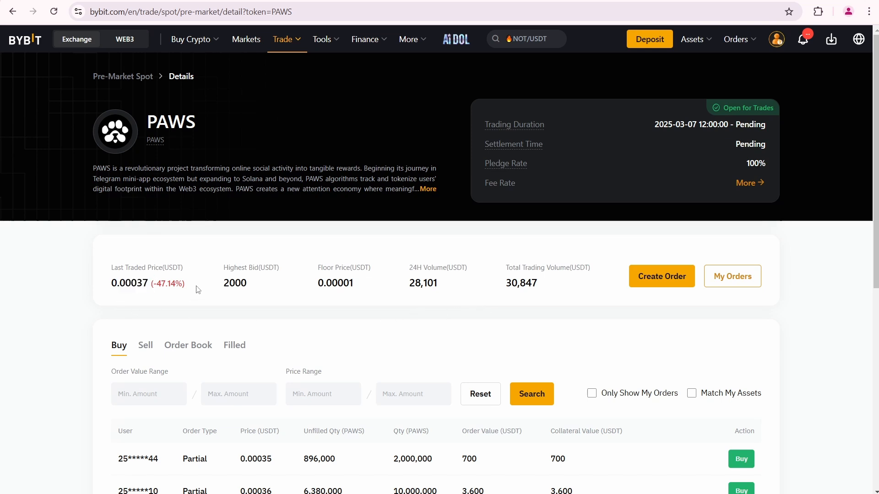
pyautogui.moveTo(188, 297)
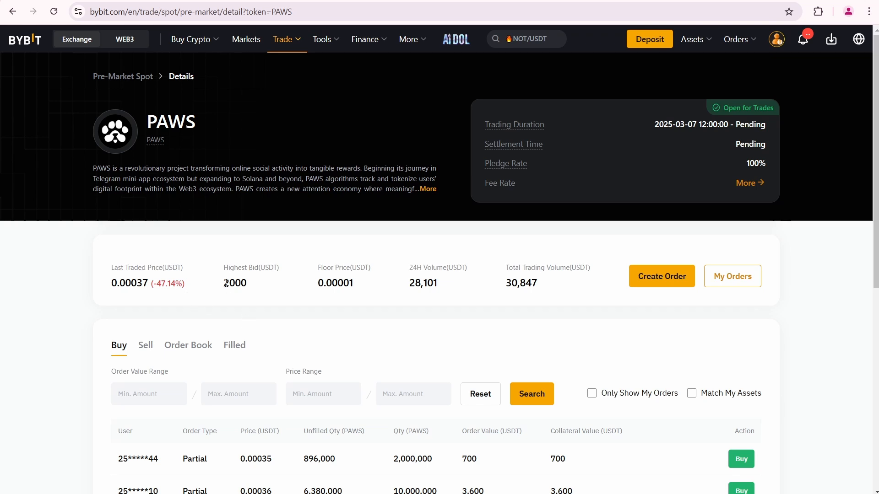
pyautogui.doubleClick(335, 283)
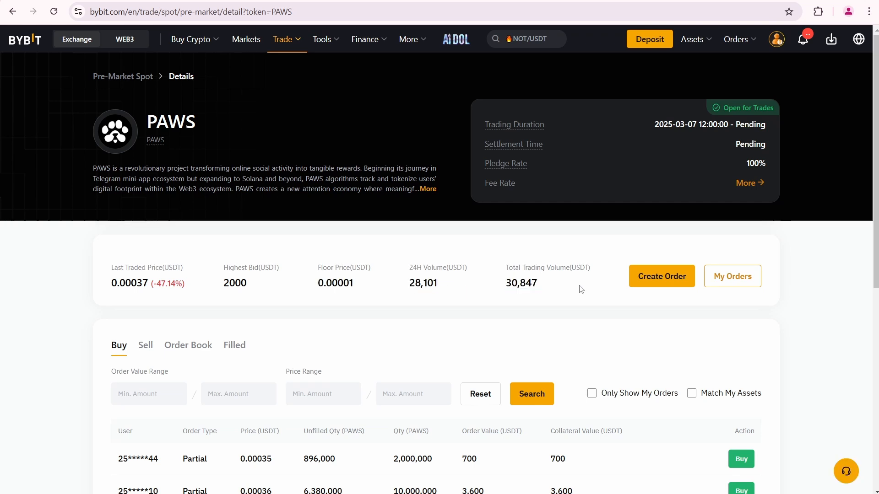
pyautogui.moveTo(575, 296)
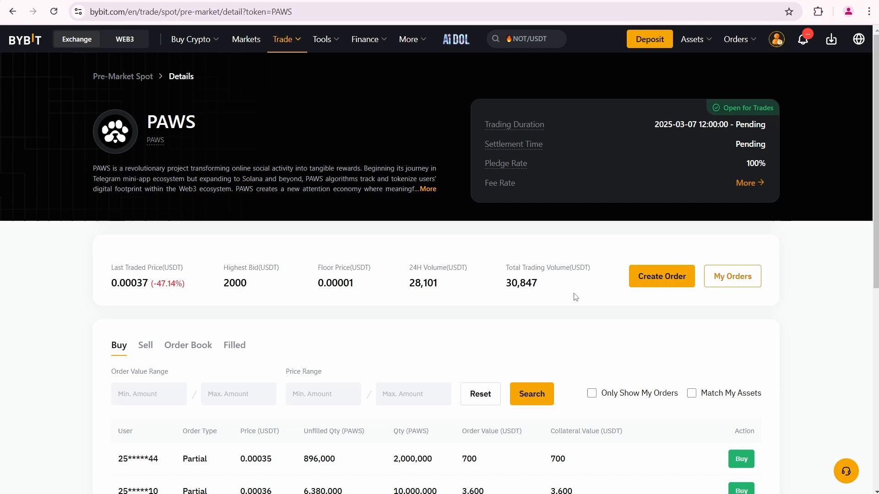
pyautogui.scroll(-3)
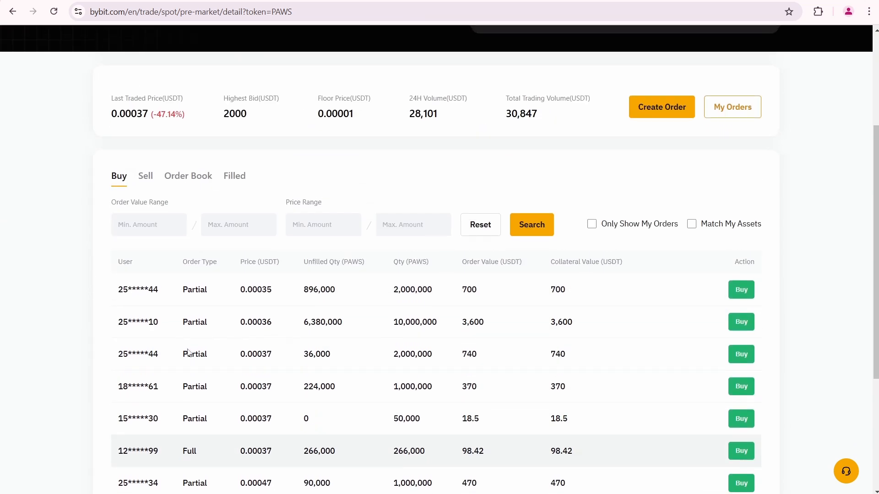
pyautogui.scroll(3)
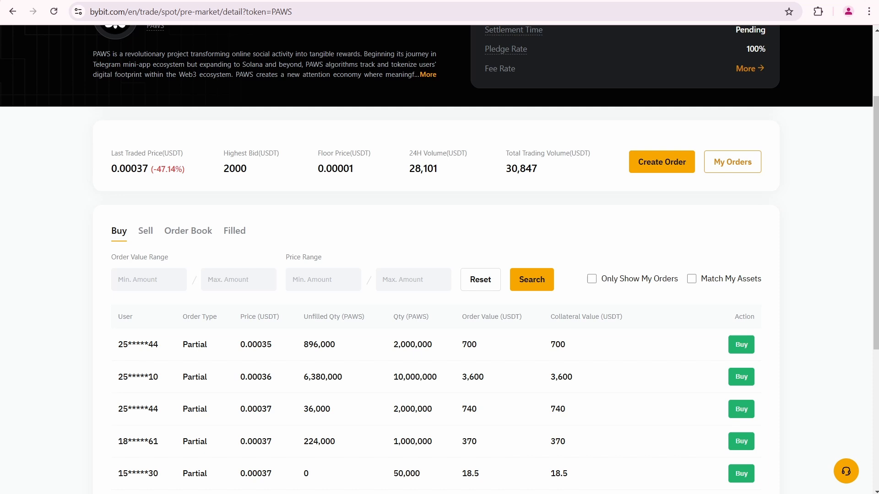
pyautogui.scroll(3)
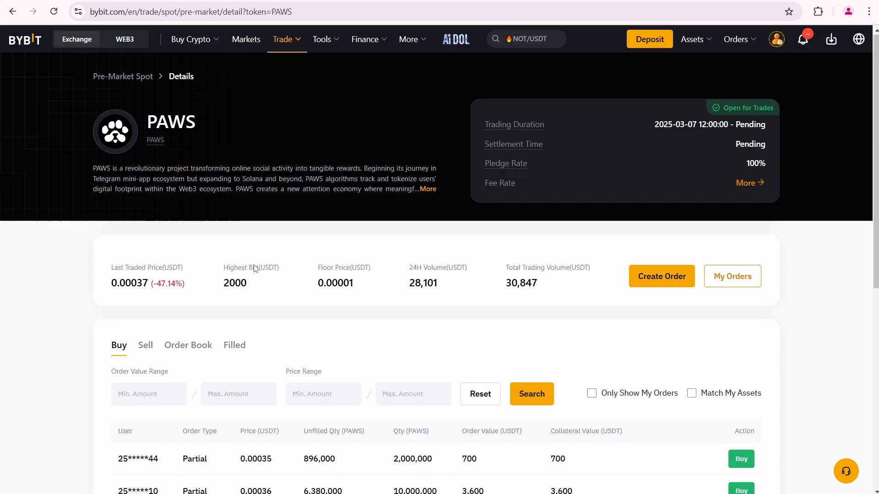
pyautogui.moveTo(203, 293)
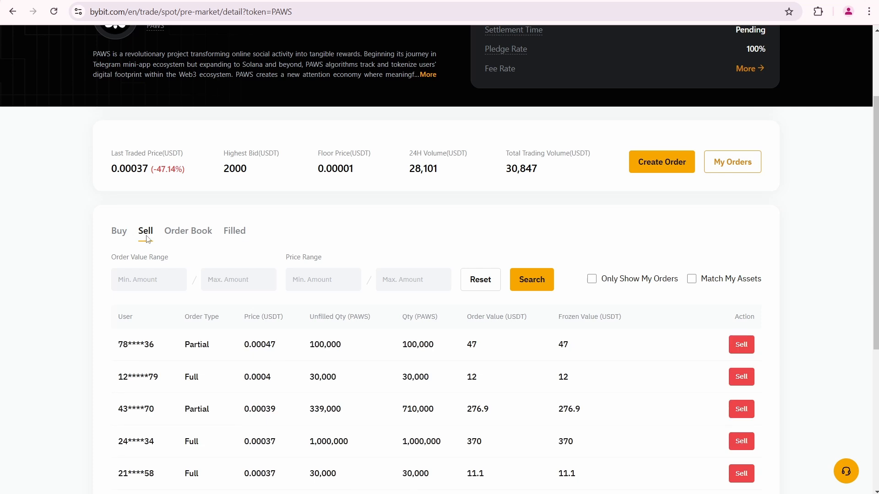
pyautogui.scroll(-3)
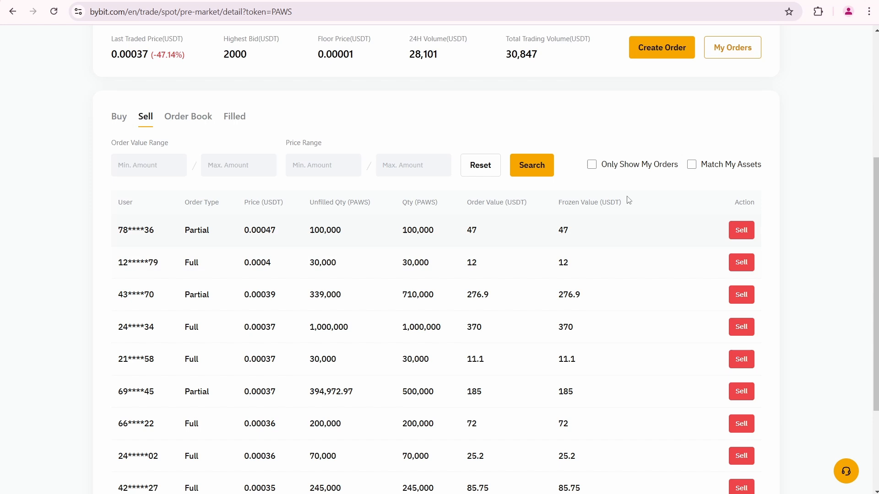
pyautogui.moveTo(274, 262)
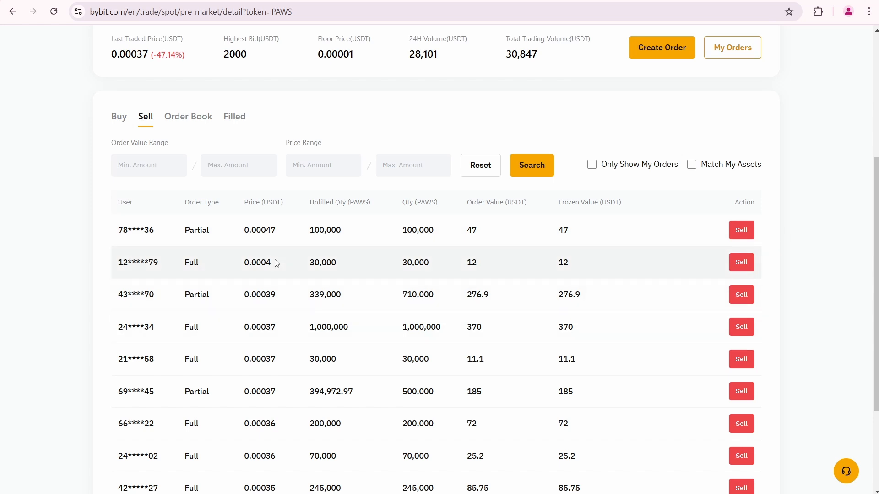
pyautogui.moveTo(265, 230)
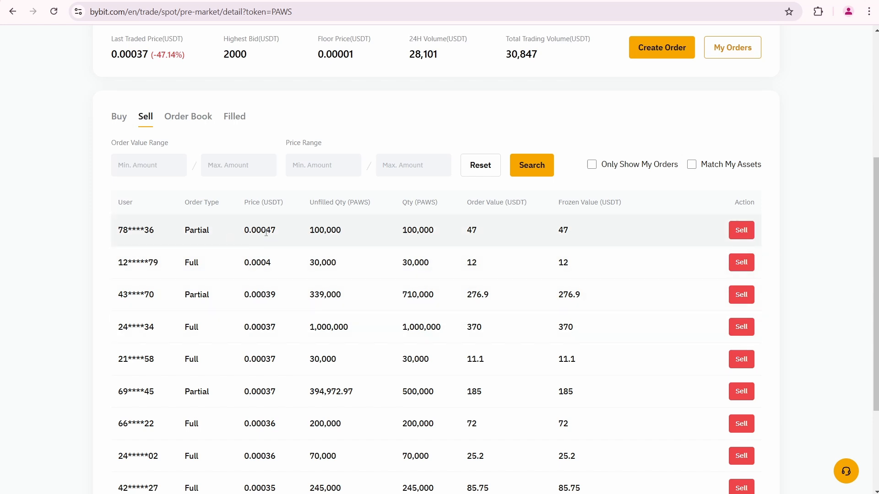
pyautogui.moveTo(258, 359)
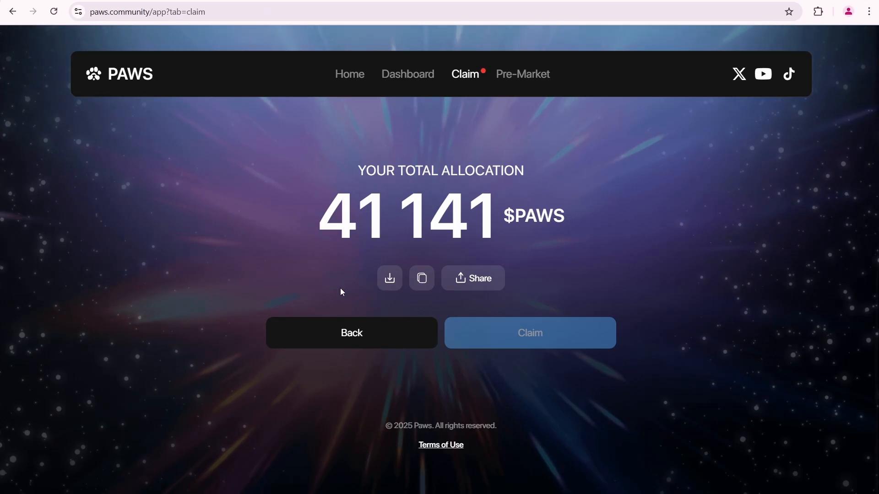
pyautogui.moveTo(289, 277)
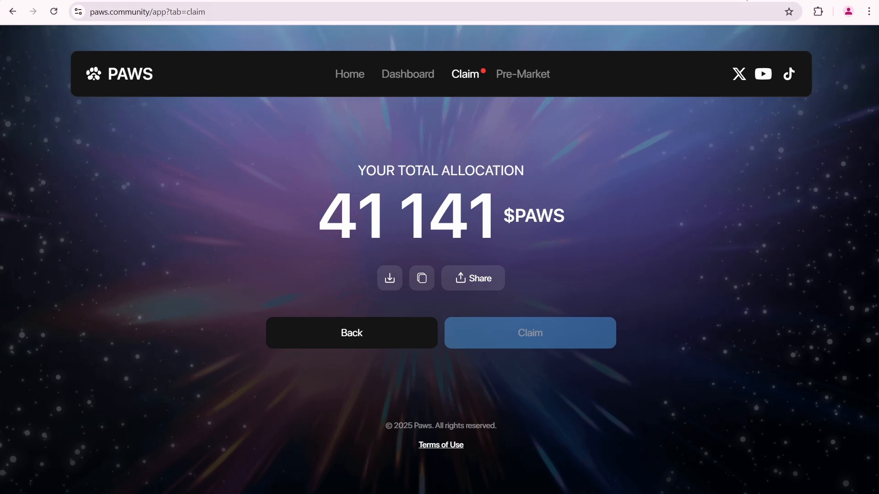
# Step: Return to the Bybit PAWS page after checking the 41 141 $PAWS allocation on paws.community
pyautogui.click(520, 73)
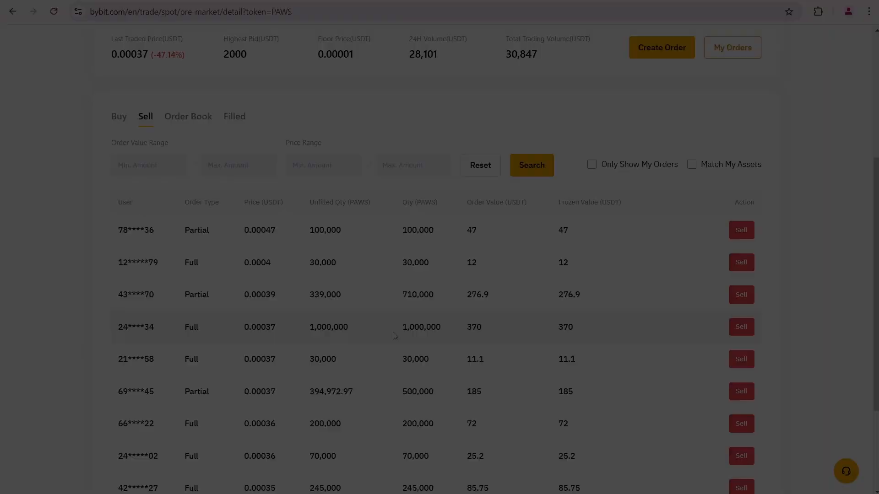
pyautogui.click(741, 262)
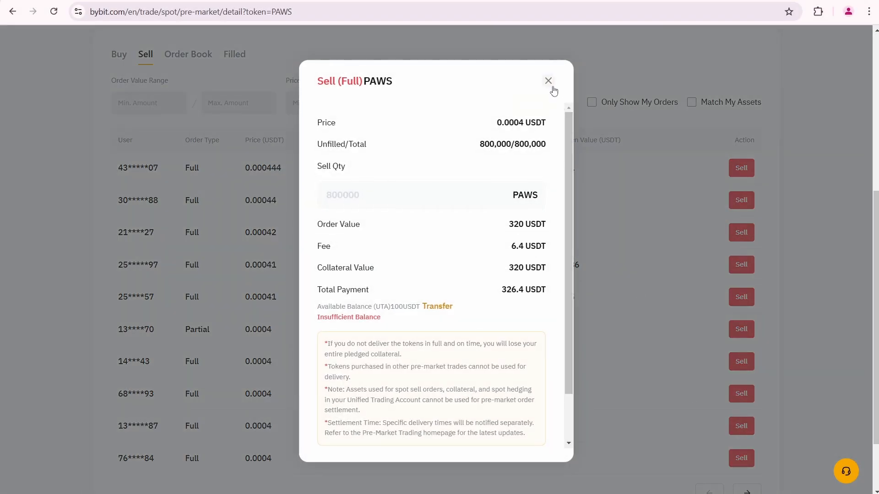
pyautogui.click(547, 80)
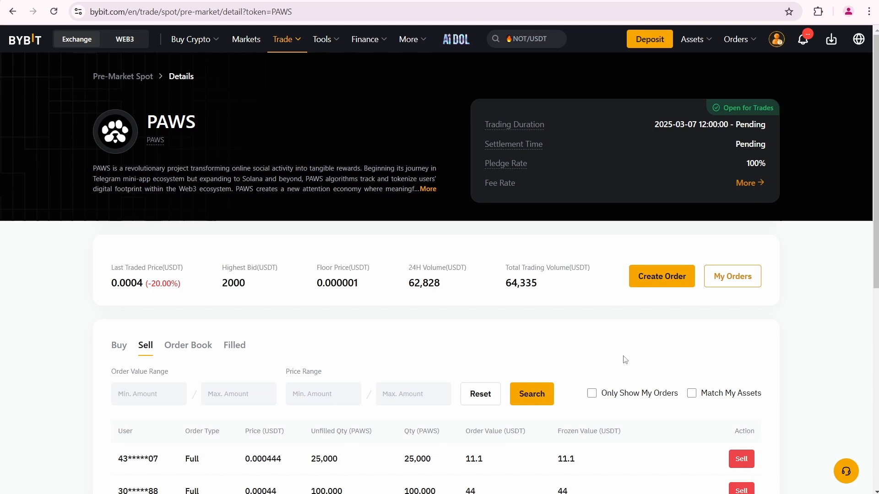
pyautogui.moveTo(654, 314)
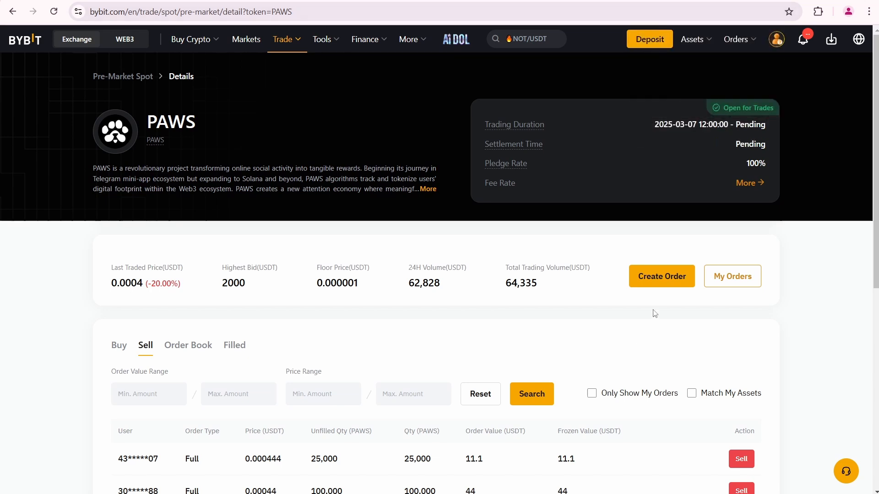
# Step: Start a new PAWS sell order at price 0.001 USDT for quantity 20000
pyautogui.click(661, 276)
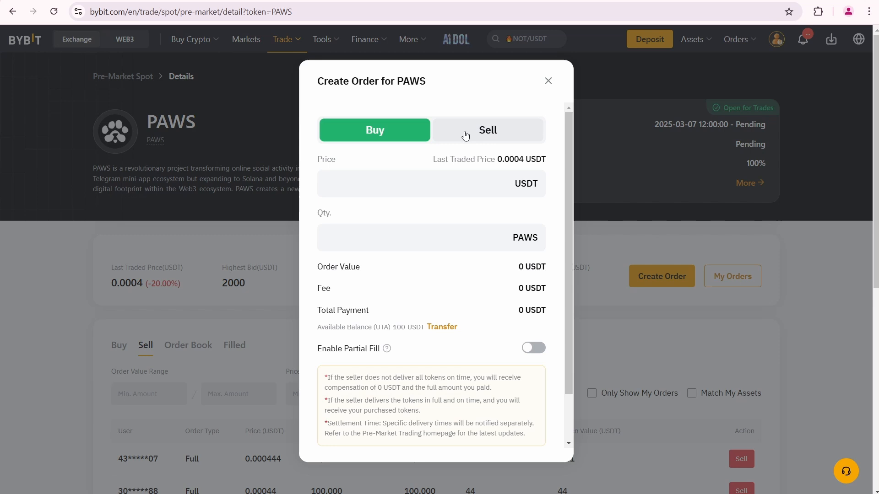
pyautogui.click(487, 130)
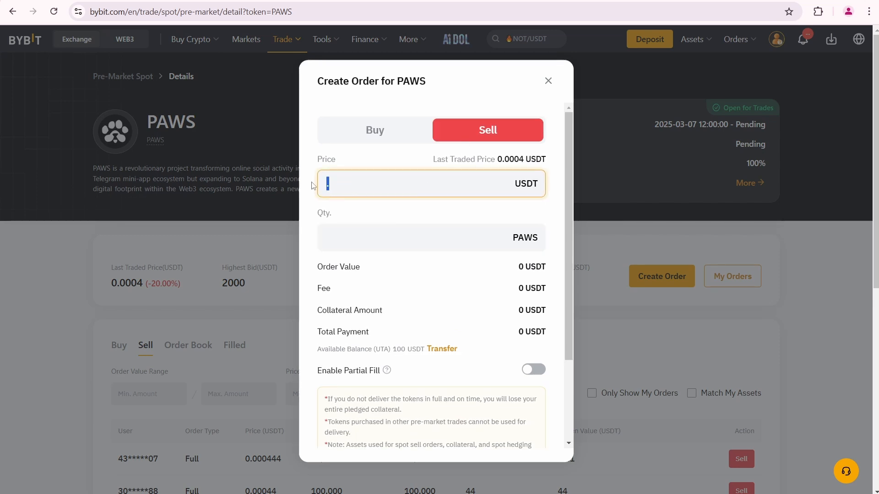
pyautogui.write('0.001')
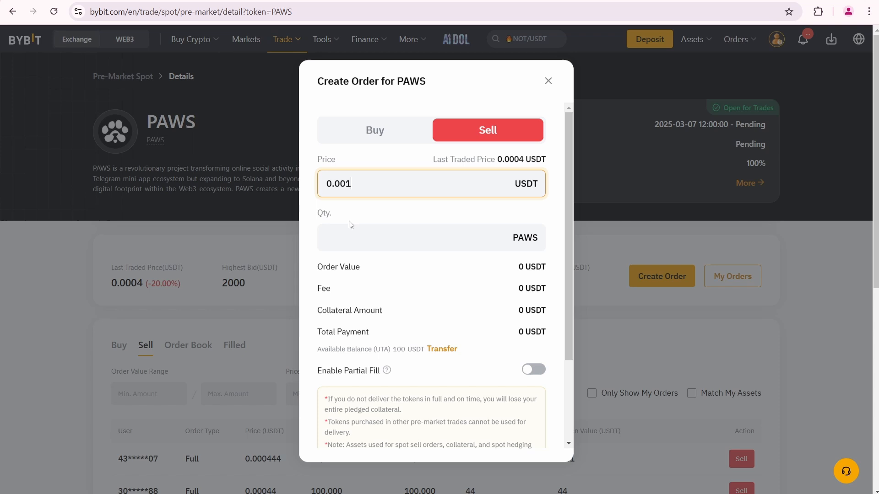
pyautogui.moveTo(390, 264)
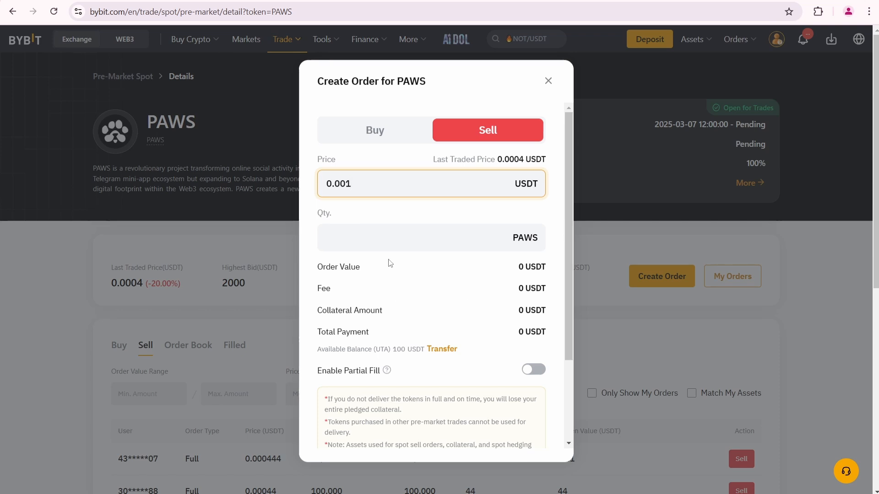
pyautogui.write('2000')
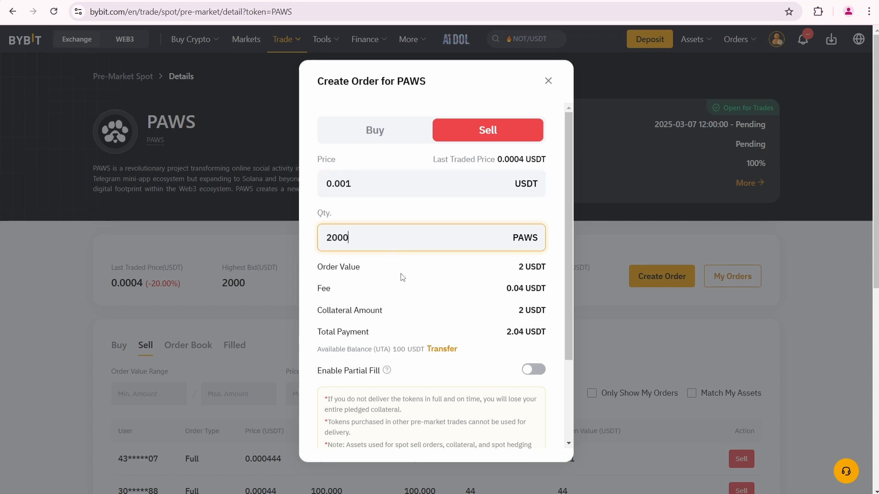
pyautogui.write('0')
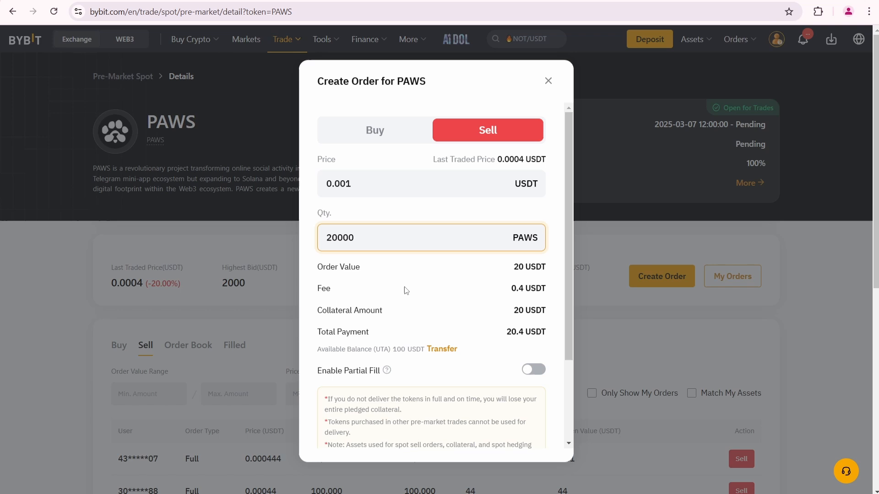
# Step: Enable partial fill and submit the 20,000 PAWS sell order
pyautogui.scroll(-3)
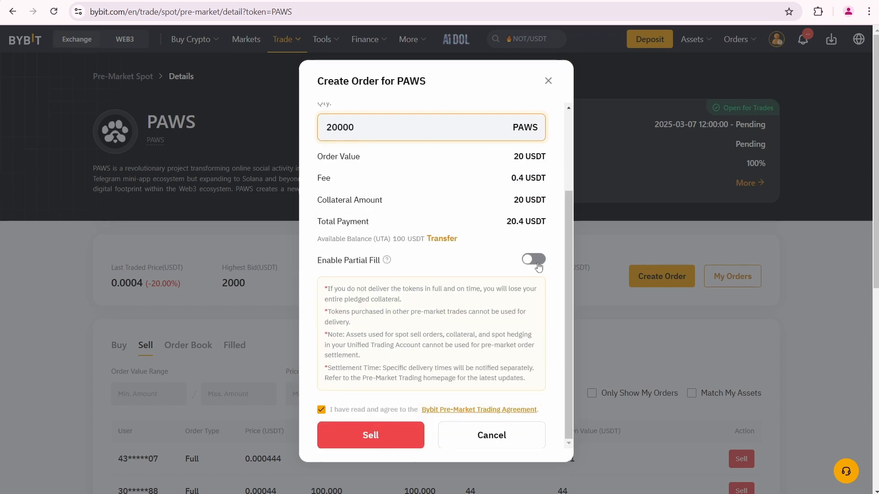
pyautogui.click(532, 259)
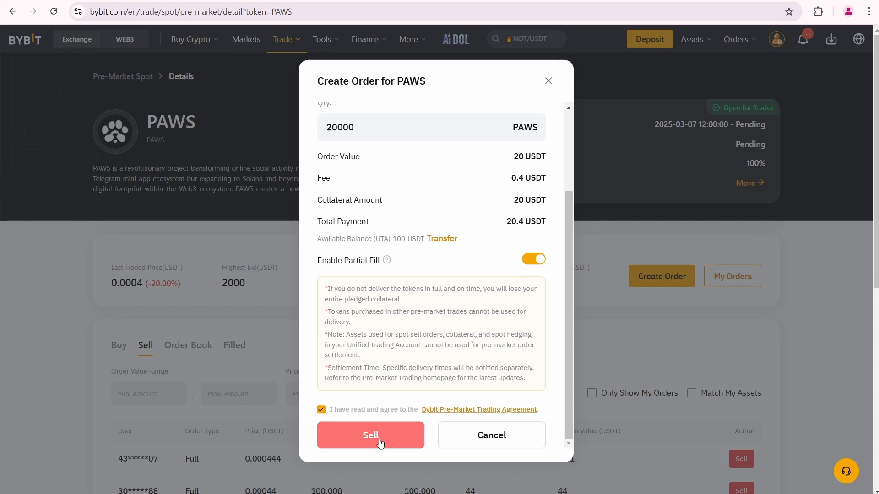
pyautogui.click(371, 436)
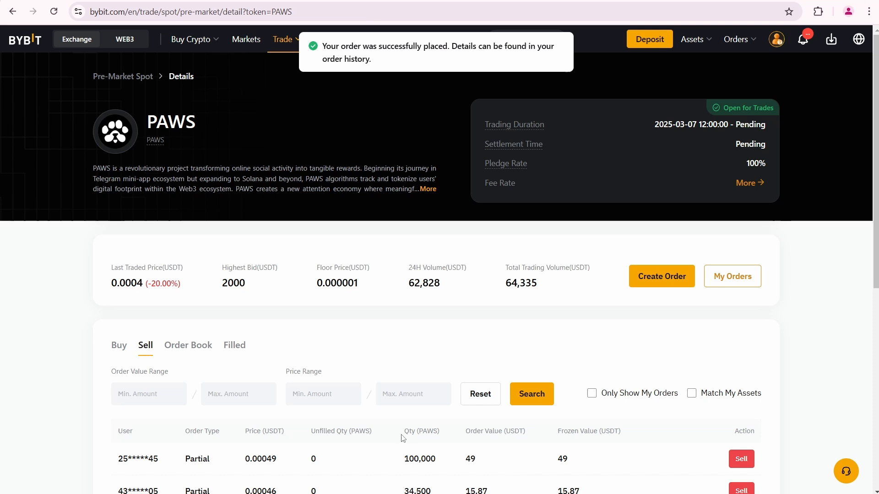
pyautogui.moveTo(689, 154)
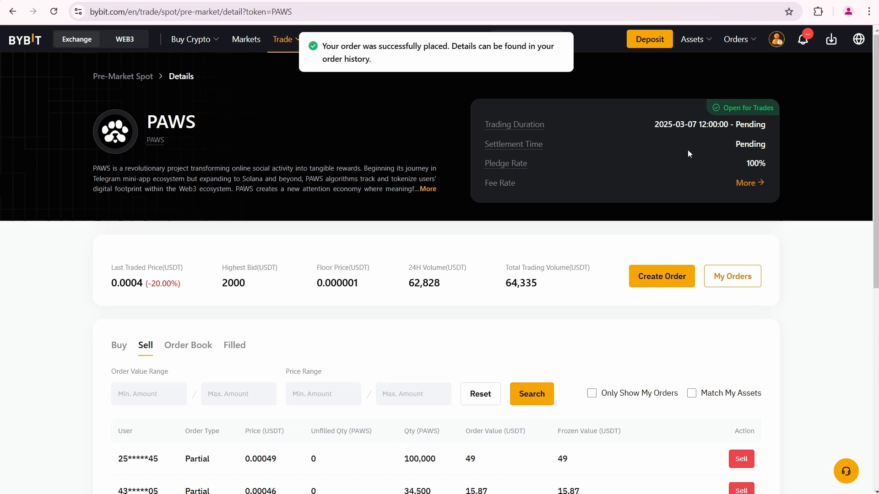
pyautogui.moveTo(708, 365)
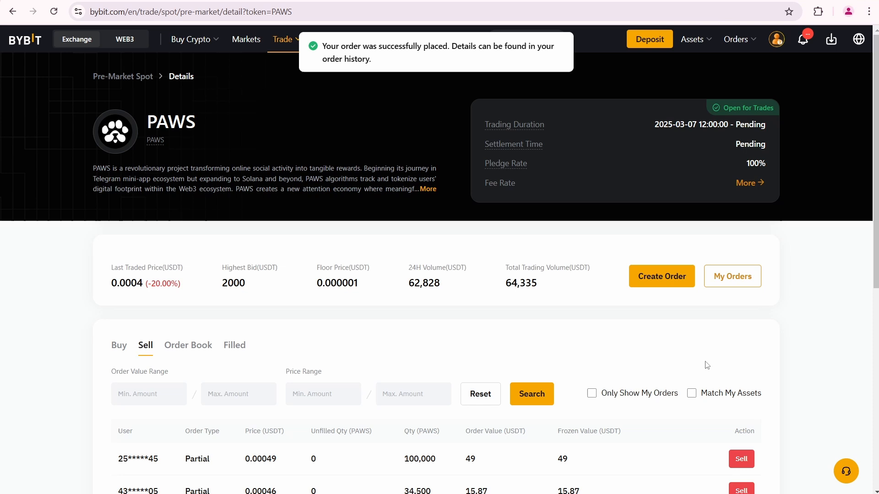
pyautogui.moveTo(732, 276)
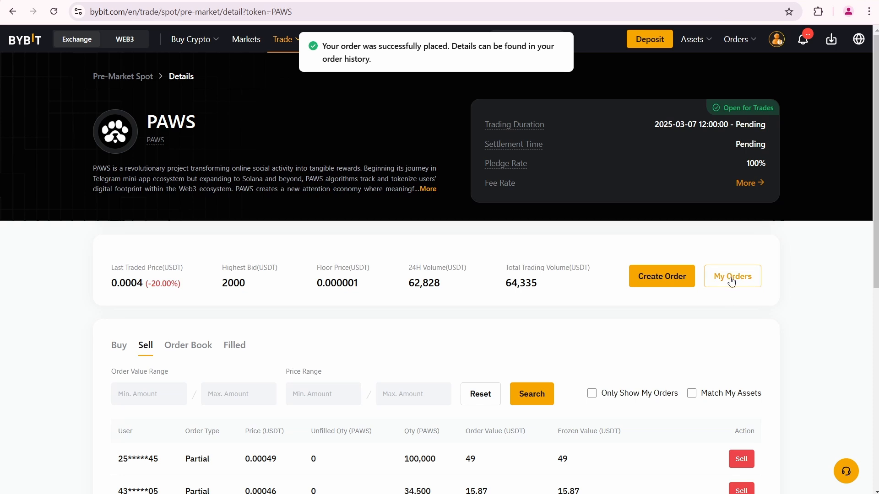
# Step: Review the pending 20,000 PAWS maker order at 0.001 USDT under My Orders, checking its trade details
pyautogui.click(732, 277)
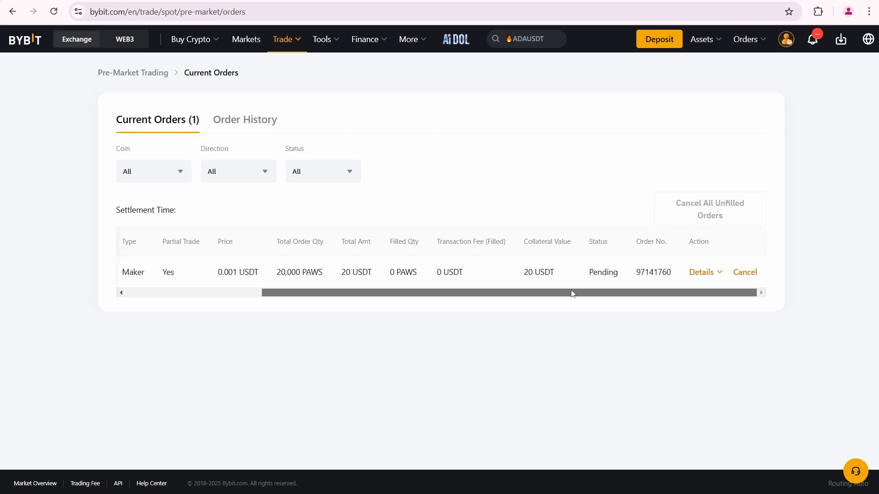
pyautogui.click(702, 272)
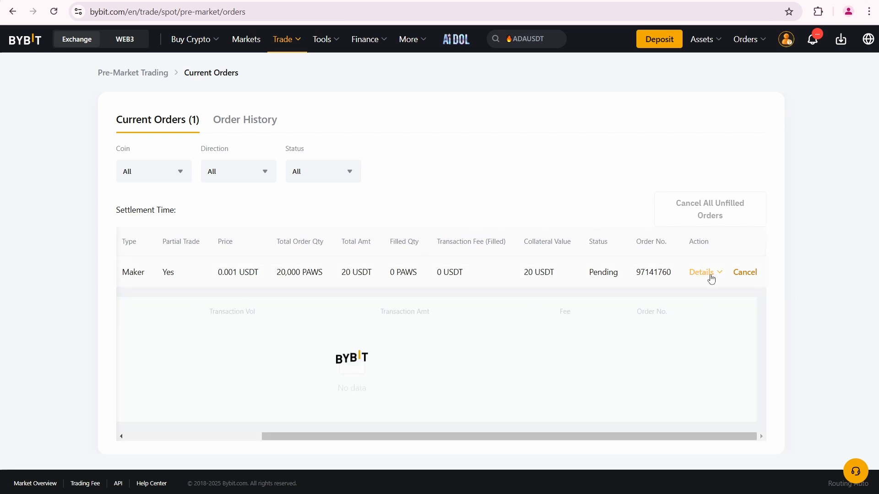
pyautogui.click(701, 272)
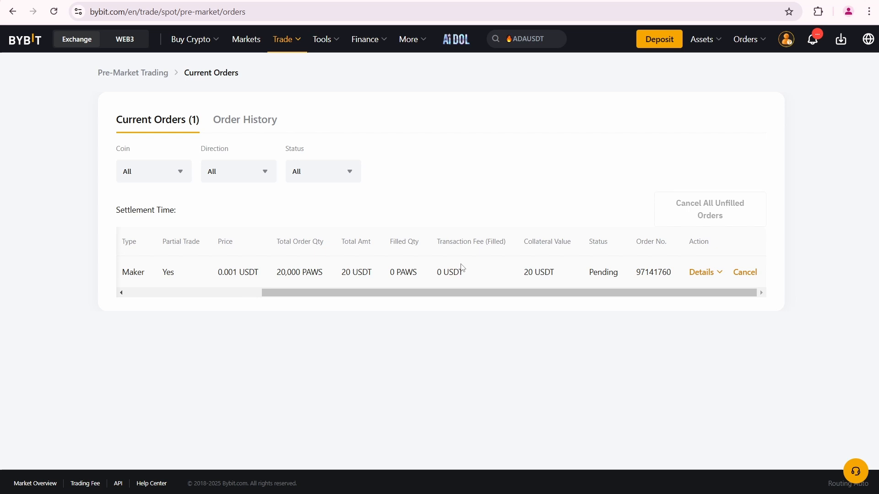
pyautogui.moveTo(659, 39)
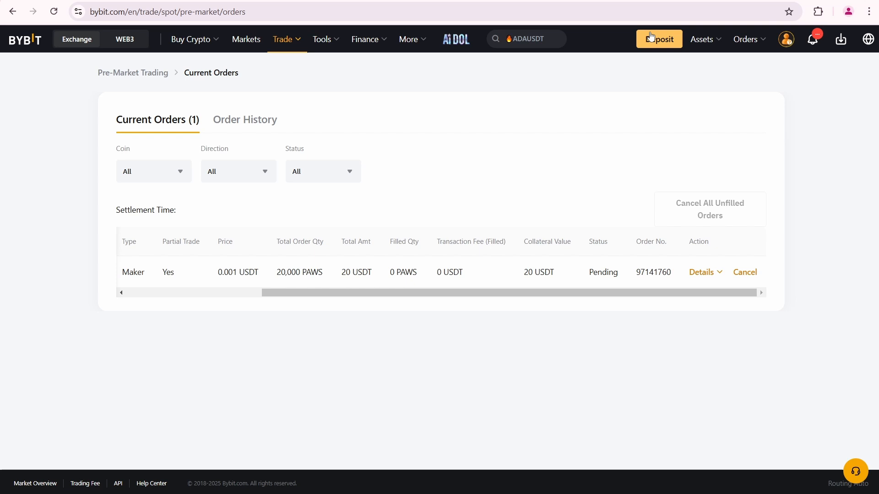
# Step: Go back to the PAWS pre-market details page and bring up the Sell listings of buyers' bids
pyautogui.click(700, 272)
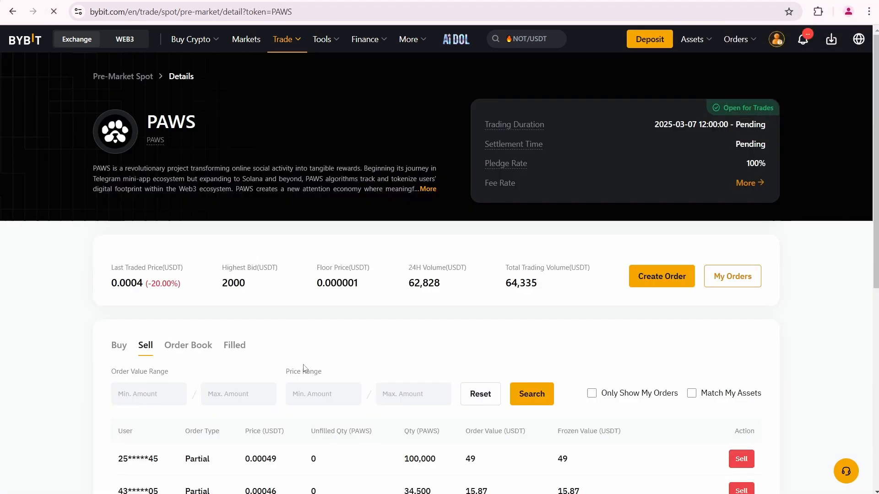
pyautogui.click(119, 345)
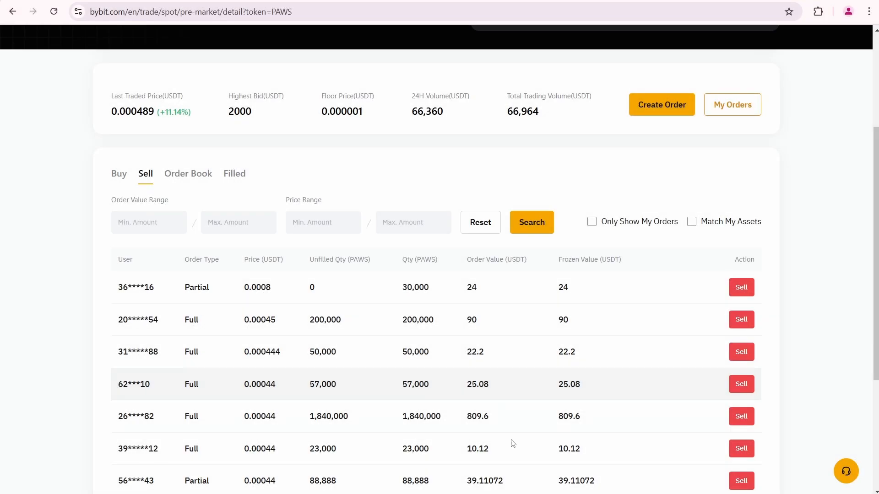
pyautogui.scroll(-3)
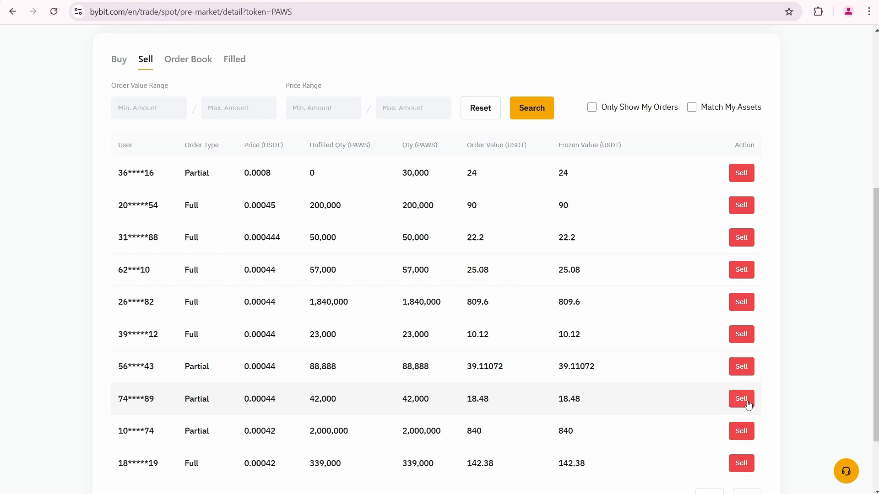
# Step: Fill the sell form against the 0.00044 USDT bid with 22728 PAWS and accept the agreement
pyautogui.click(741, 398)
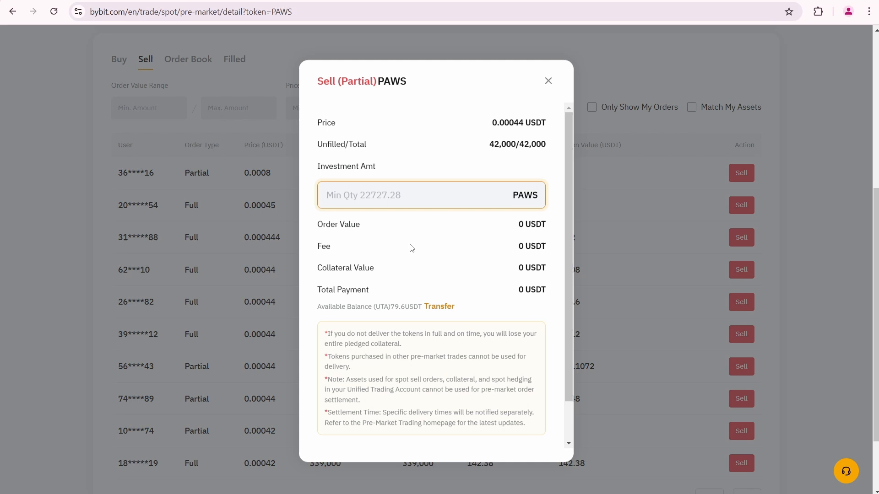
pyautogui.moveTo(504, 172)
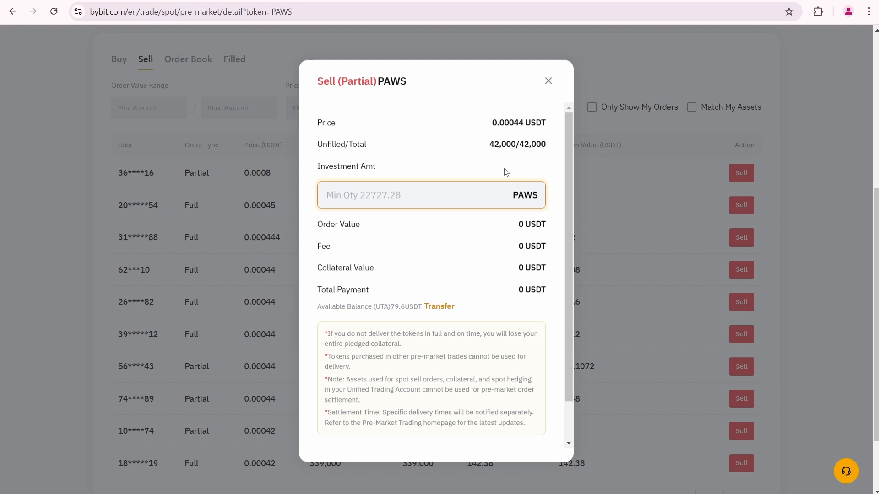
pyautogui.write('22728')
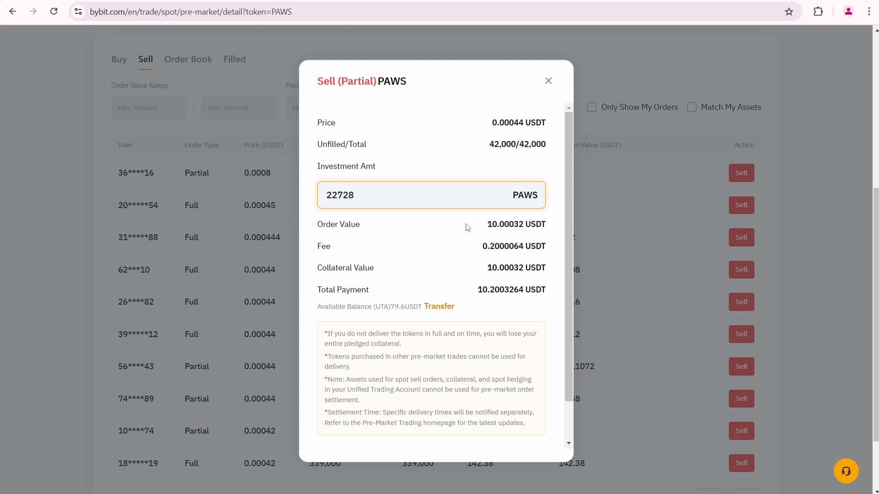
pyautogui.scroll(-3)
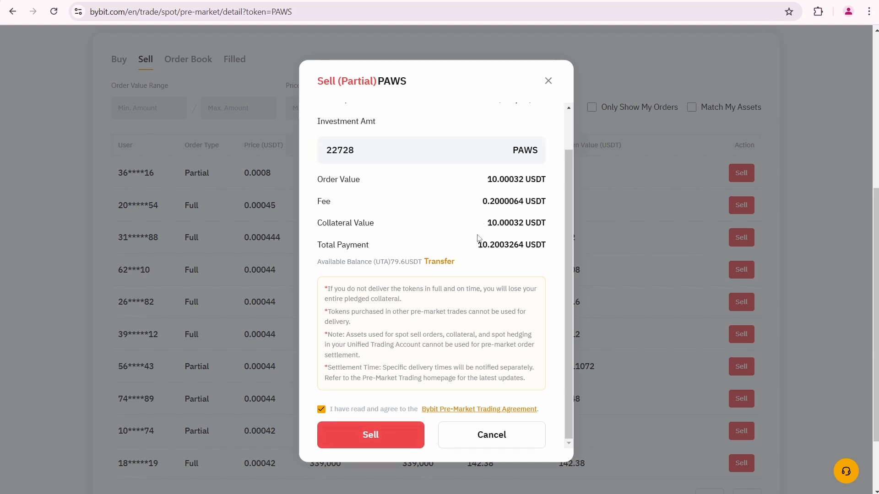
# Step: Submit the 22,728 PAWS sale into the 0.00044 USDT bid and return to the top of the details page
pyautogui.click(370, 435)
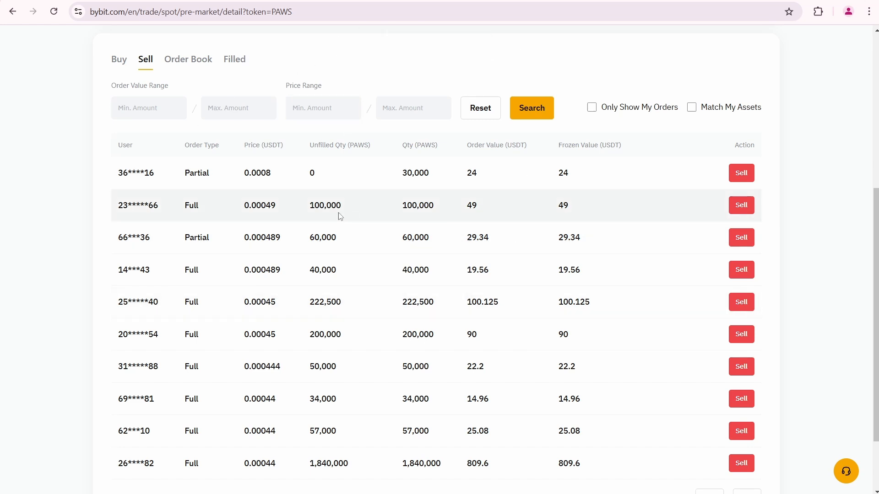
pyautogui.moveTo(349, 269)
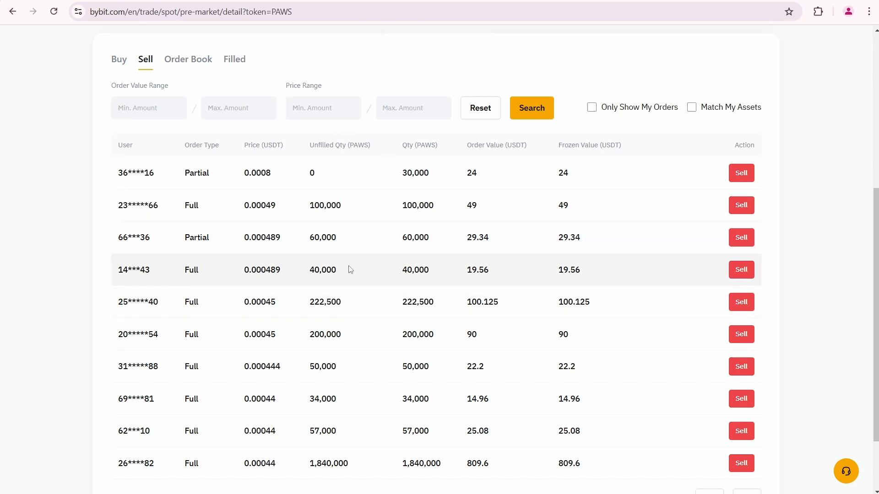
pyautogui.scroll(3)
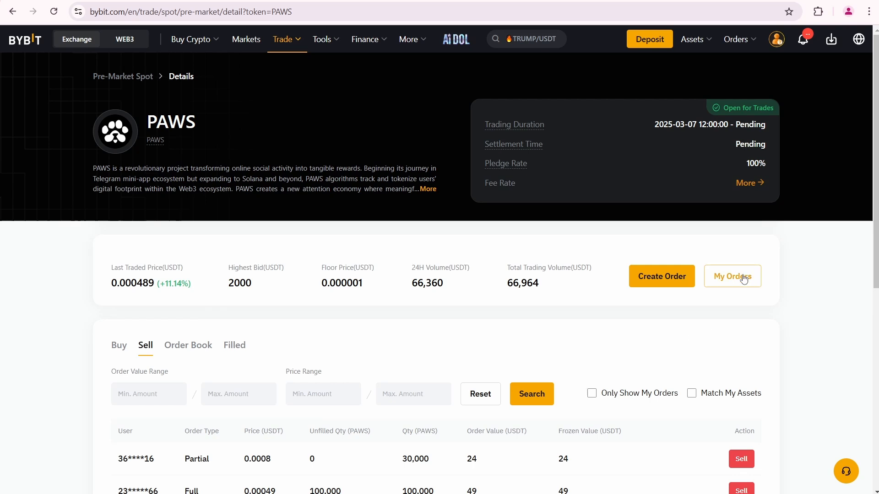
# Step: Review both PAWS sells in Current Orders: the filled 22,728 taker order and the pending 20,000 maker order
pyautogui.click(733, 276)
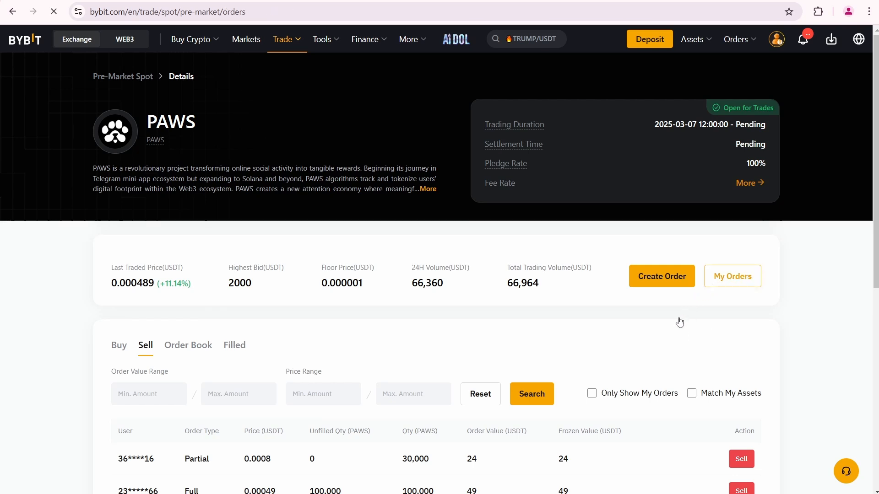
pyautogui.click(732, 276)
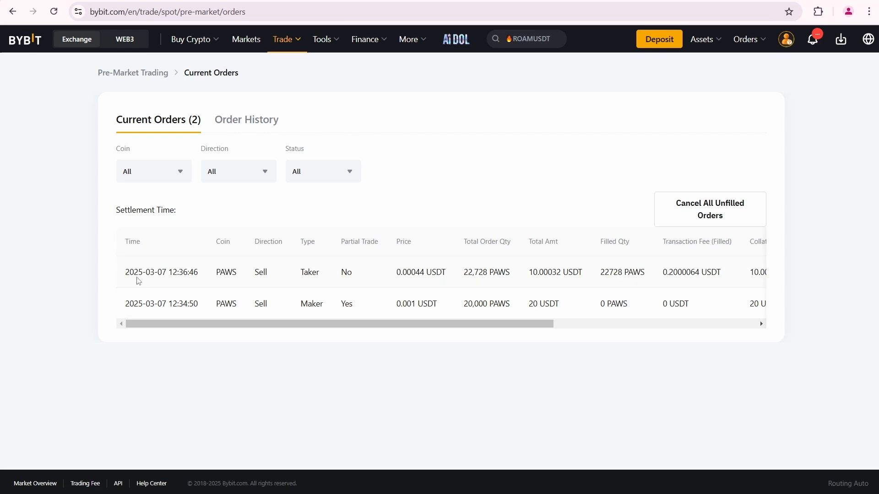
pyautogui.hscroll(3)
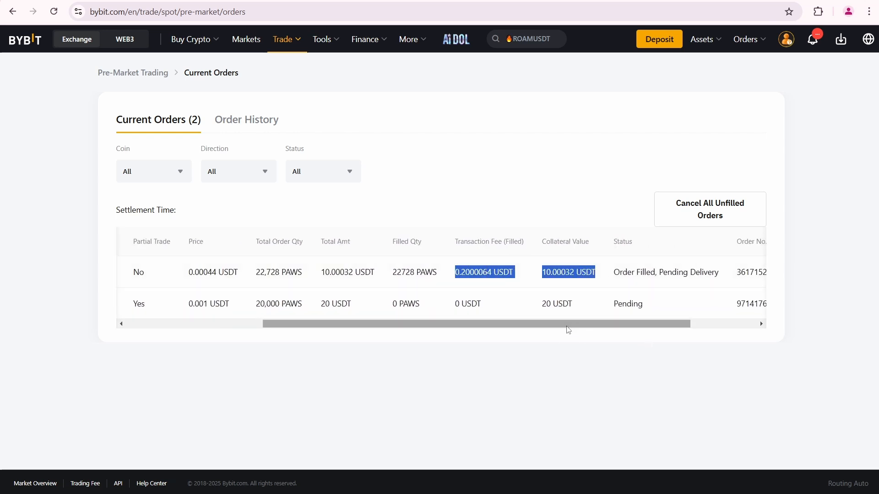
pyautogui.hscroll(3)
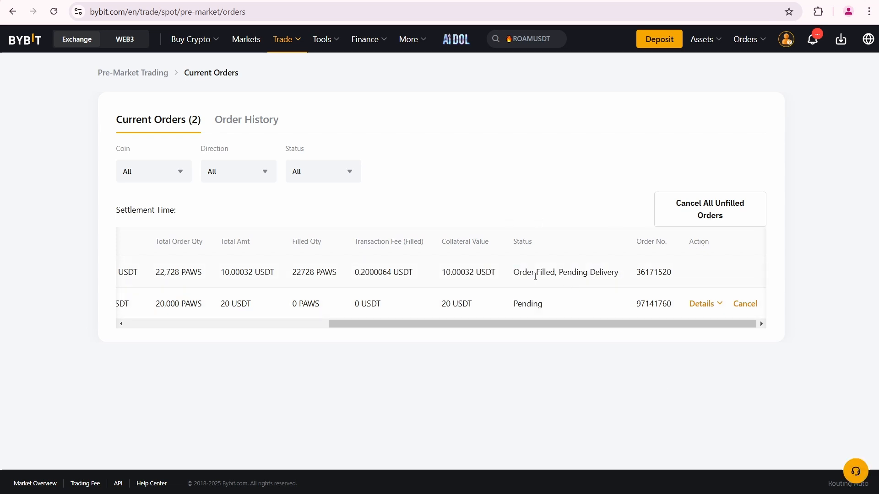
pyautogui.moveTo(585, 282)
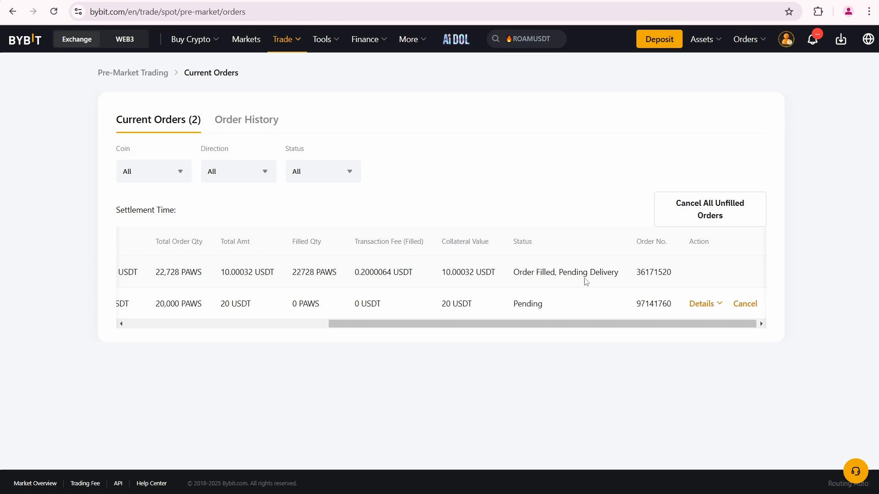
pyautogui.moveTo(592, 328)
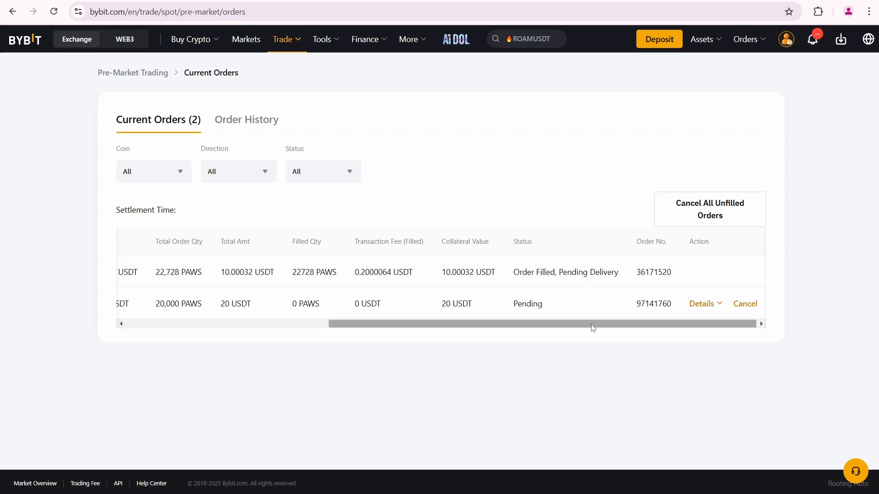
pyautogui.moveTo(581, 285)
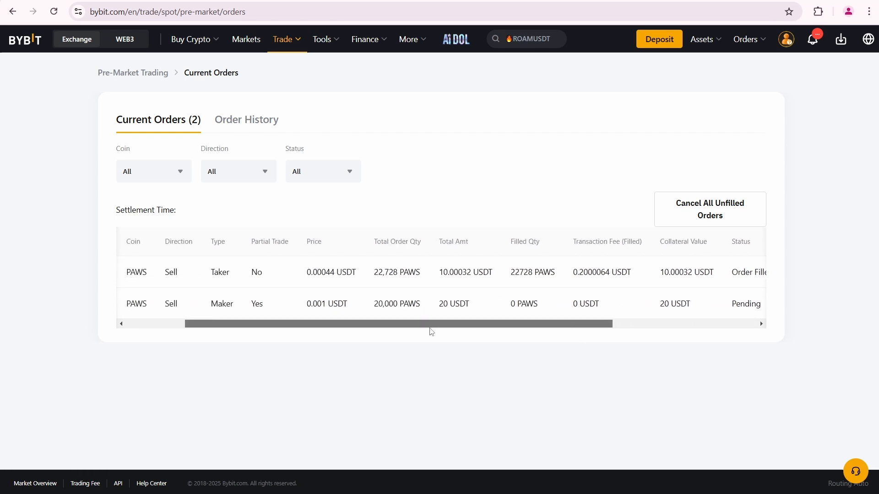
pyautogui.hscroll(-3)
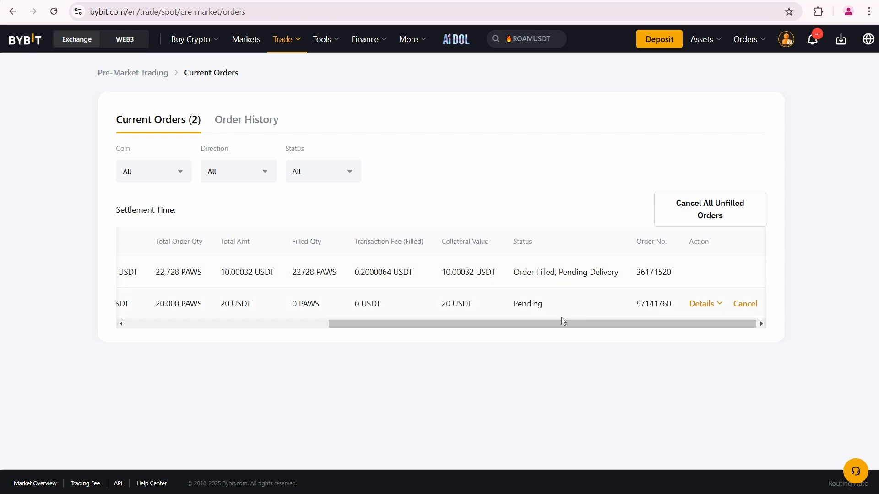
pyautogui.moveTo(745, 304)
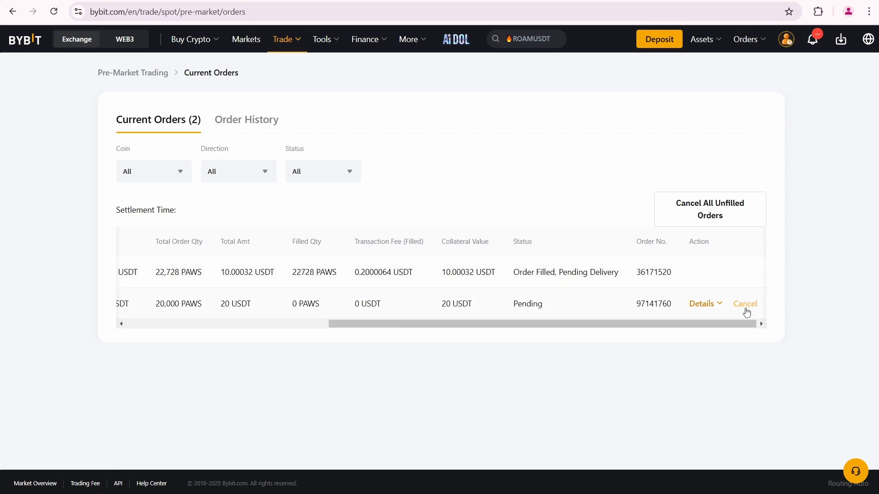
pyautogui.moveTo(620, 326)
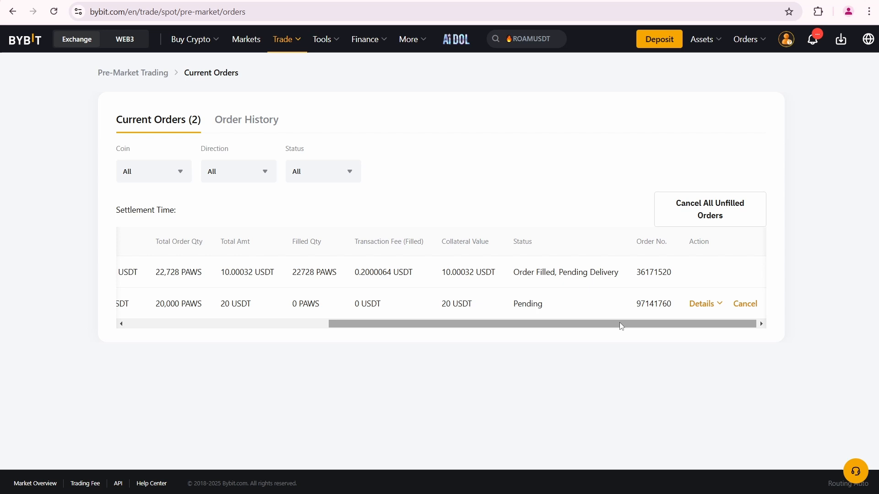
pyautogui.moveTo(615, 329)
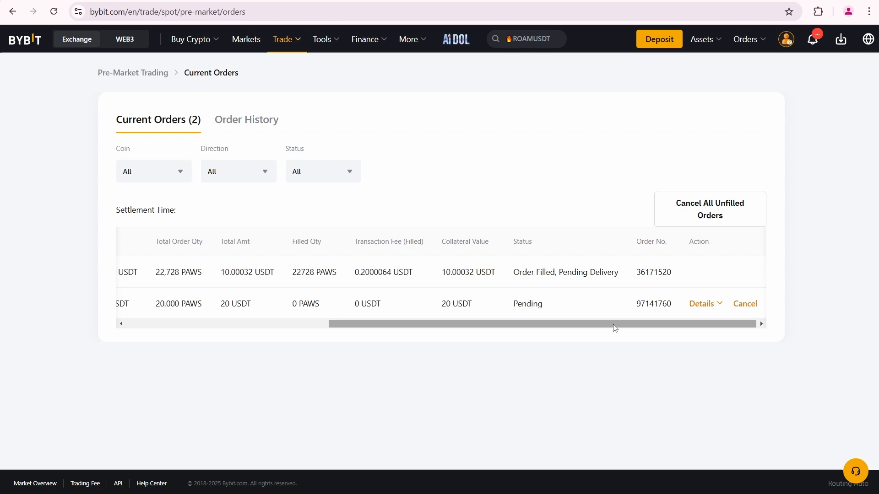
# Step: View the Unified Trading account showing a 69.3996 USDT balance and 69.68 USD total equity
pyautogui.click(702, 39)
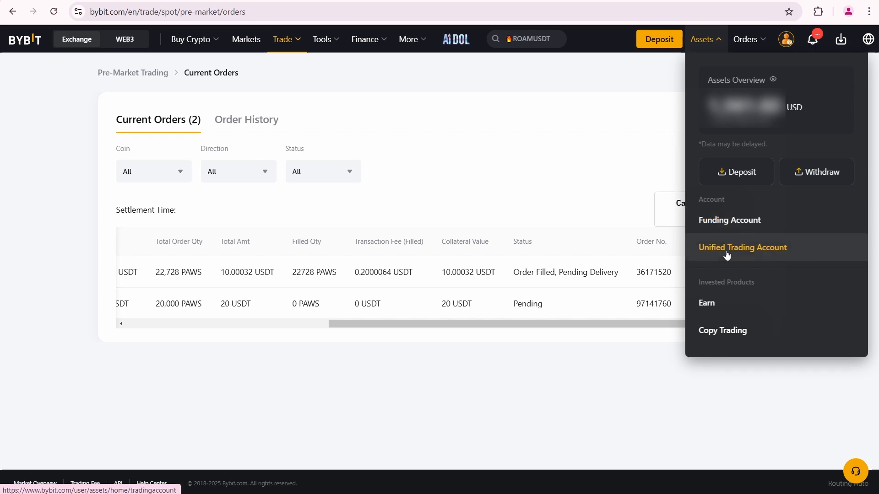
pyautogui.click(742, 247)
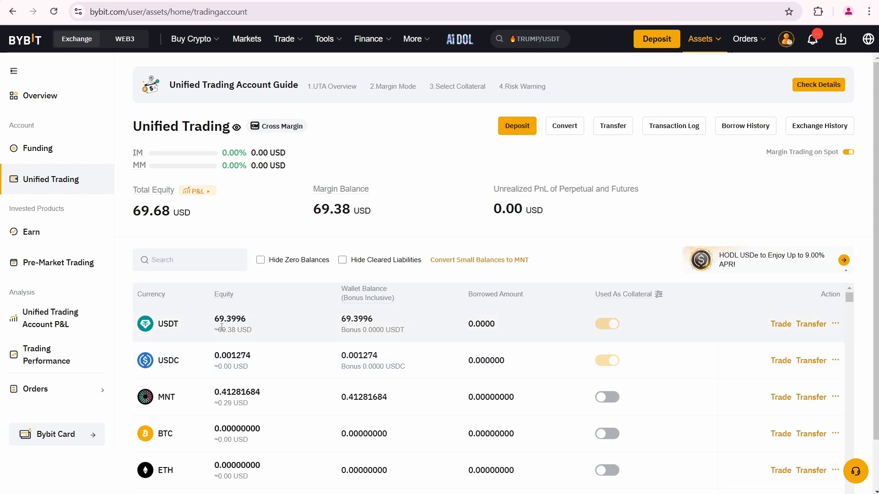
pyautogui.moveTo(341, 321)
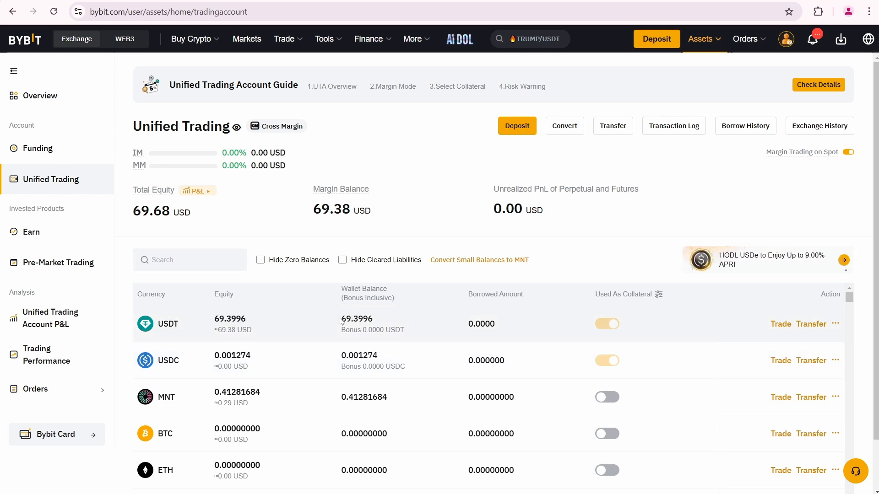